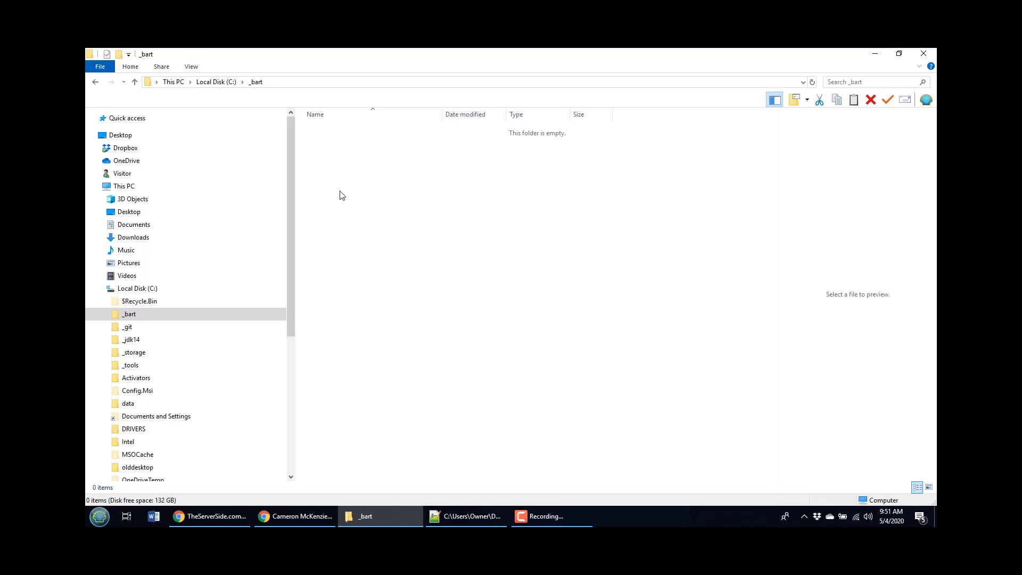
Show the context menu of the empty _bart folder with the Git Bash Here option
right_click(339, 195)
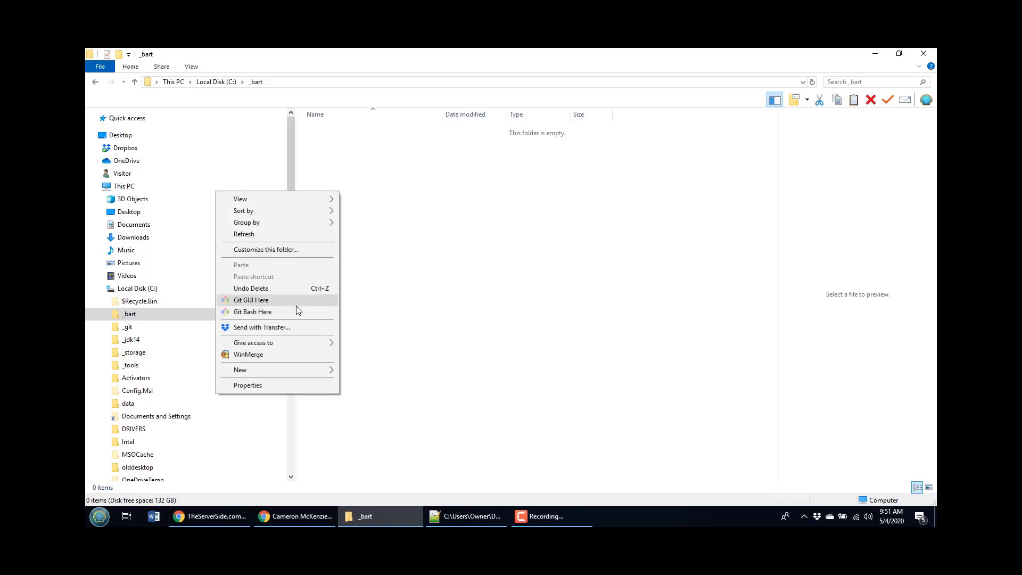
Launch Git Bash in C:/_bart and initialize an empty repository with git init
click(253, 312)
text(git init)
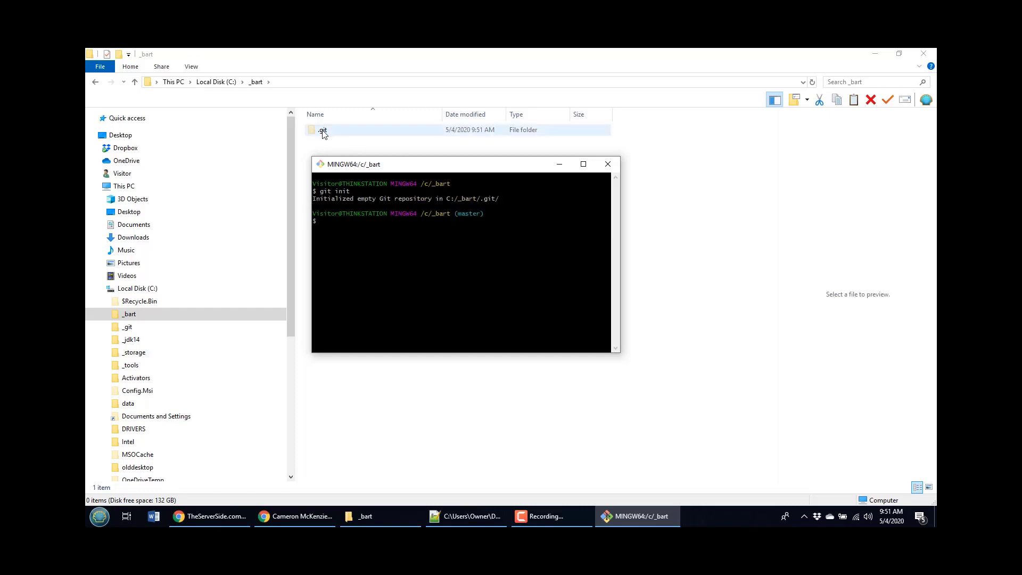
mouse_move(327, 136)
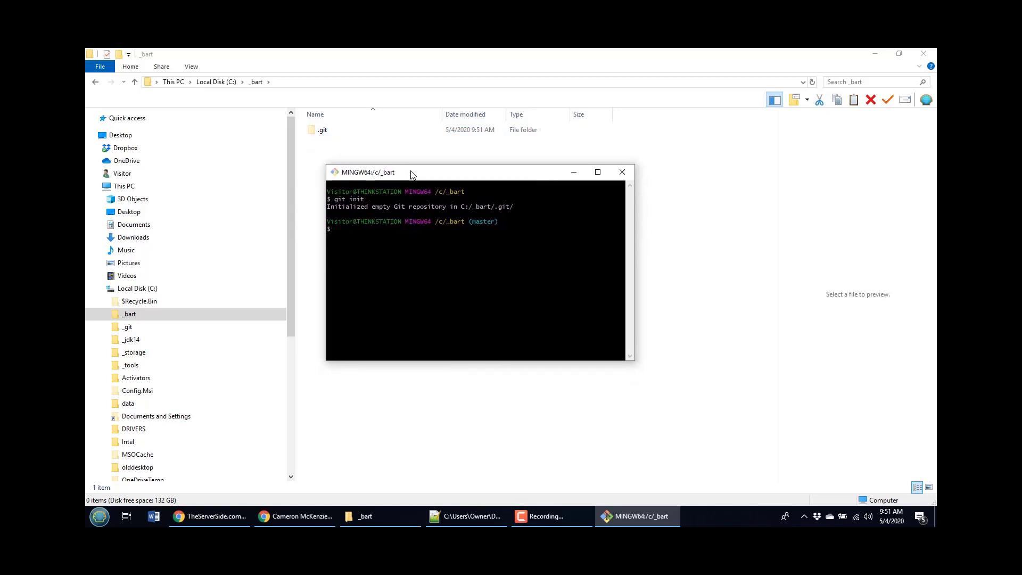
Run git status to see branch master with no commits and nothing to commit
text(git star)
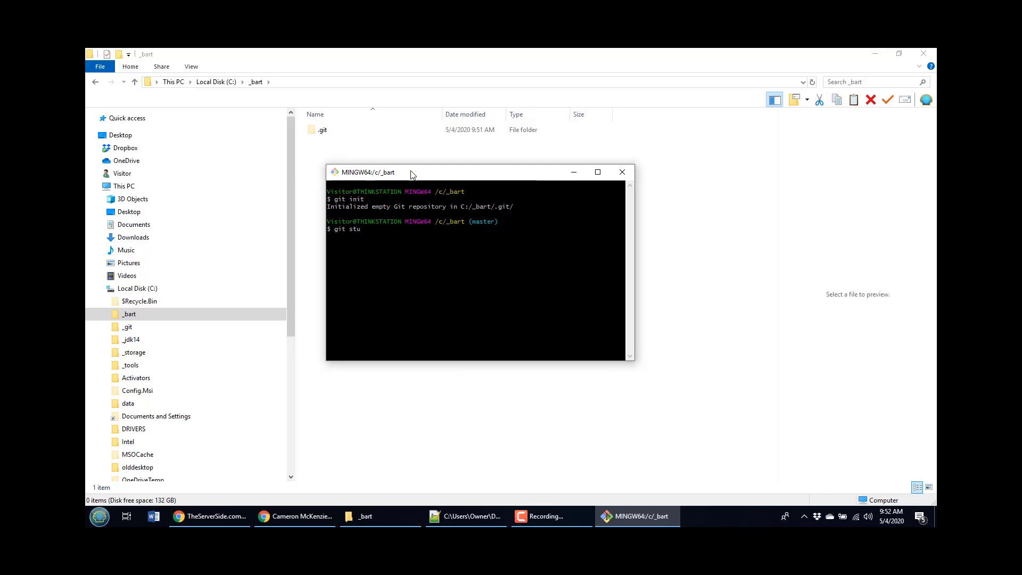
key(Backspace)
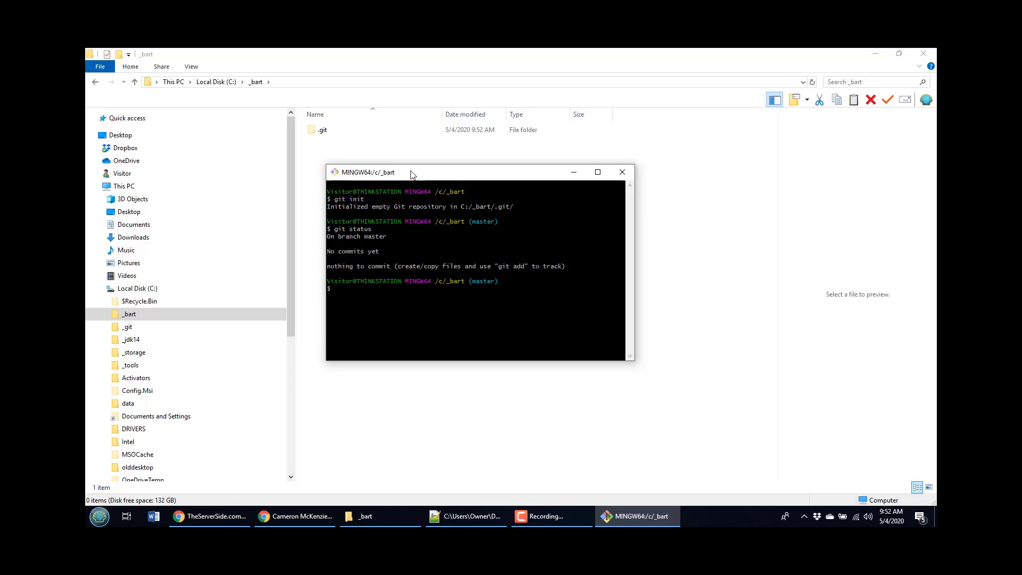
Create an empty home.html with touch and see git status list it as untracked
text(touch)
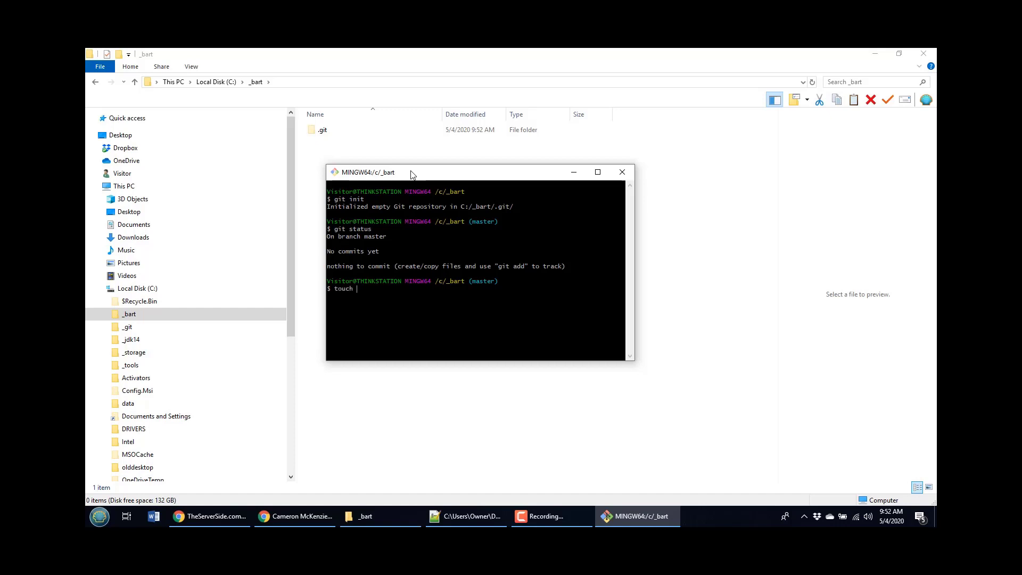
text(home.h)
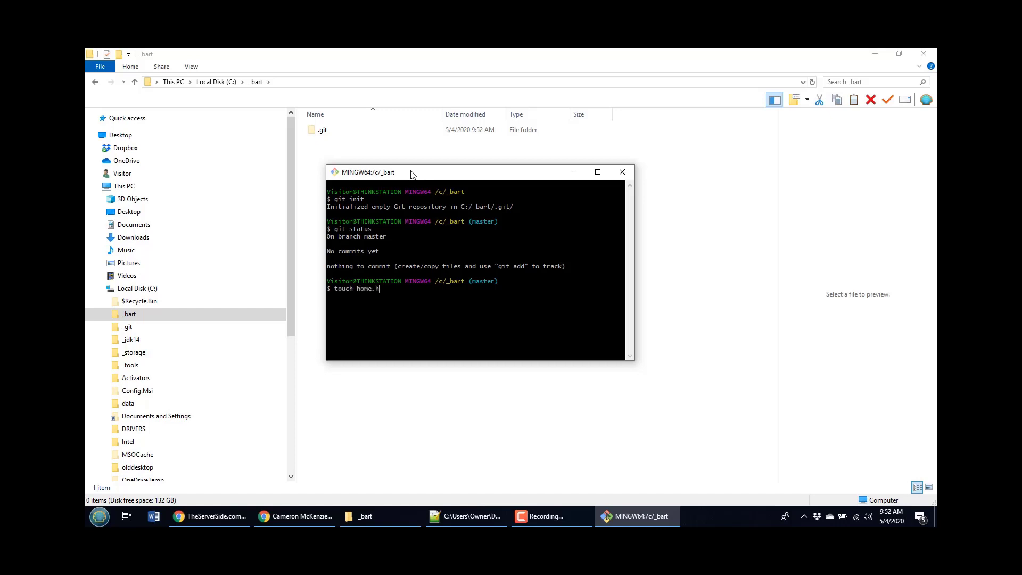
text(ml)
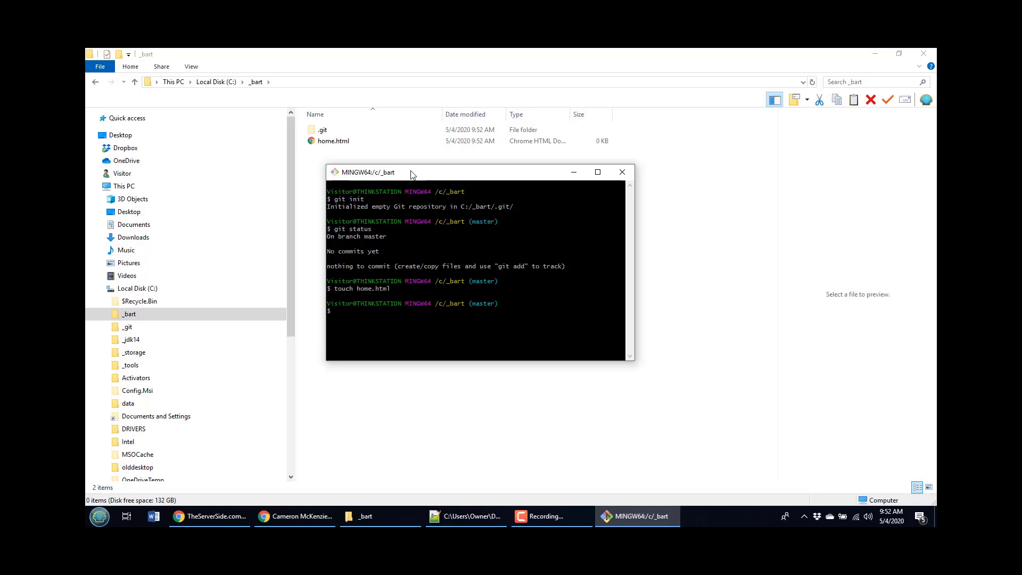
text(git status)
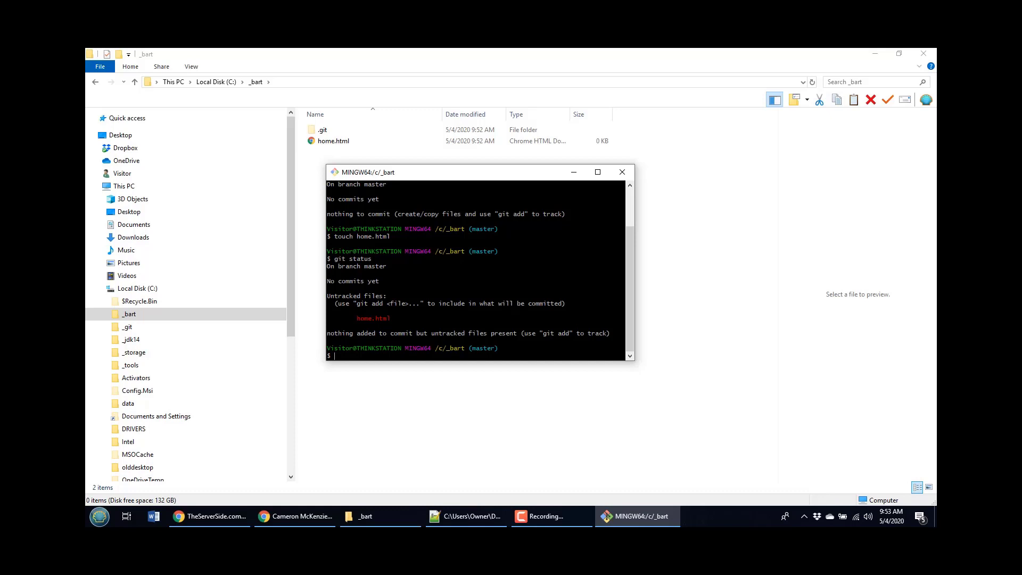
Stage home.html with git add and see status list it as a new file to commit
text(git)
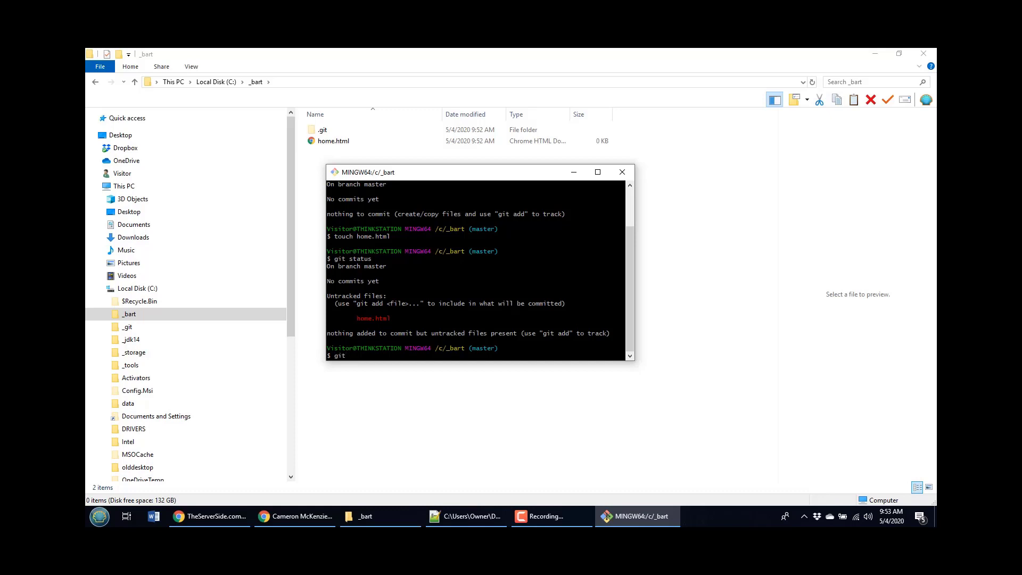
text(add ")
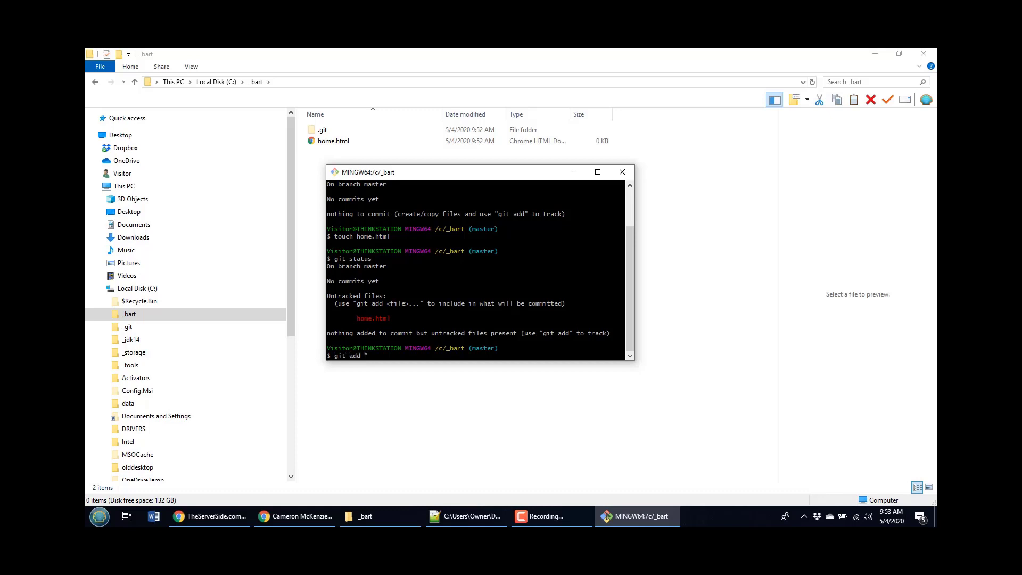
text(home.html)
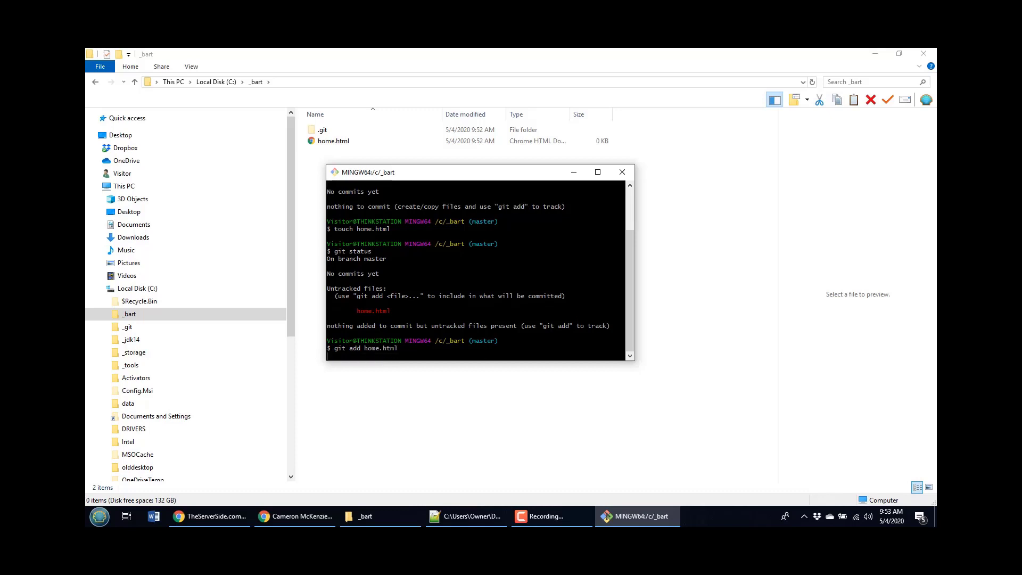
text(git status)
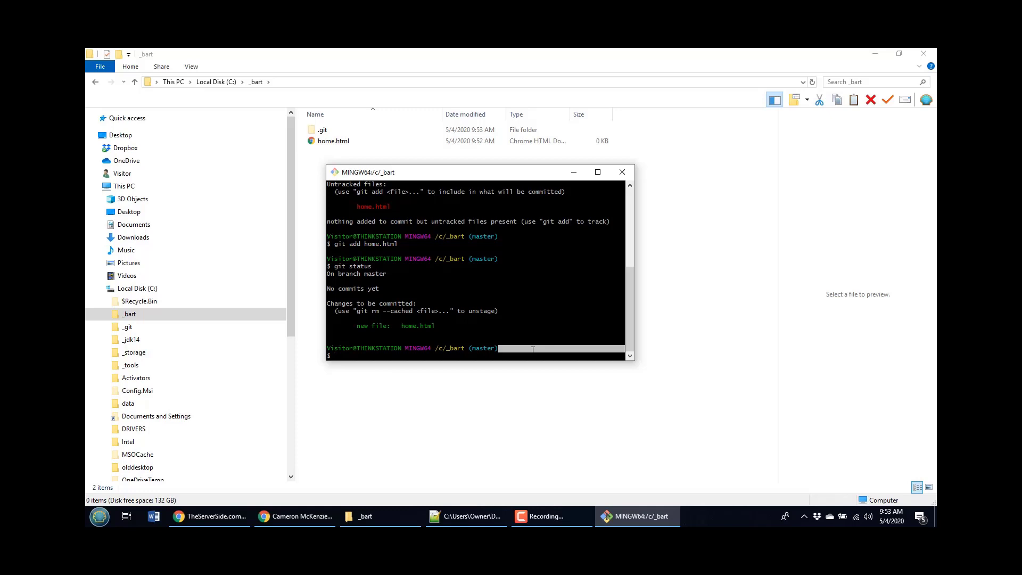
Commit the staged home.html with the message "My first commit!"
text(git)
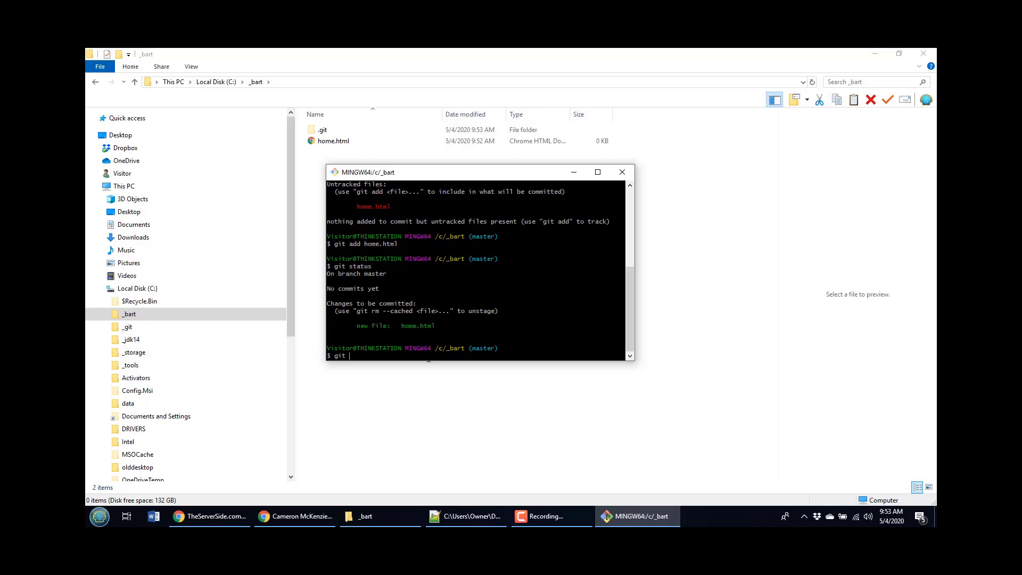
text(commit -m ")
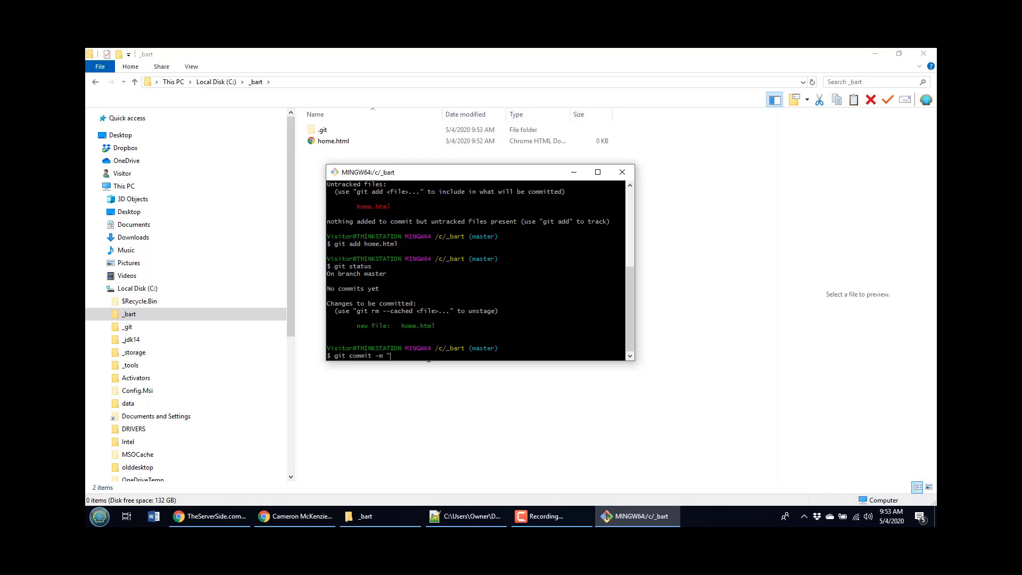
text(My fir)
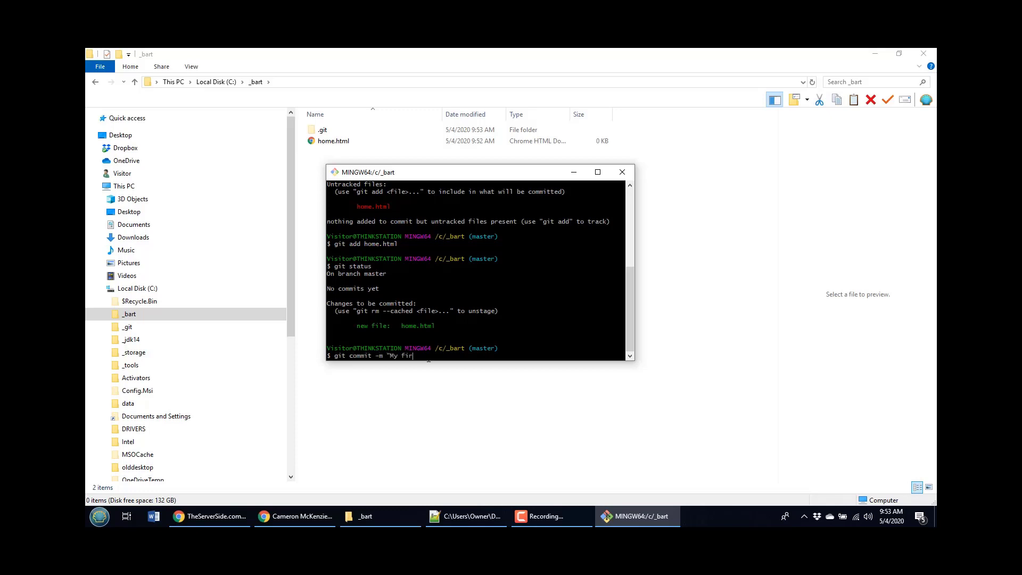
text(st commit)
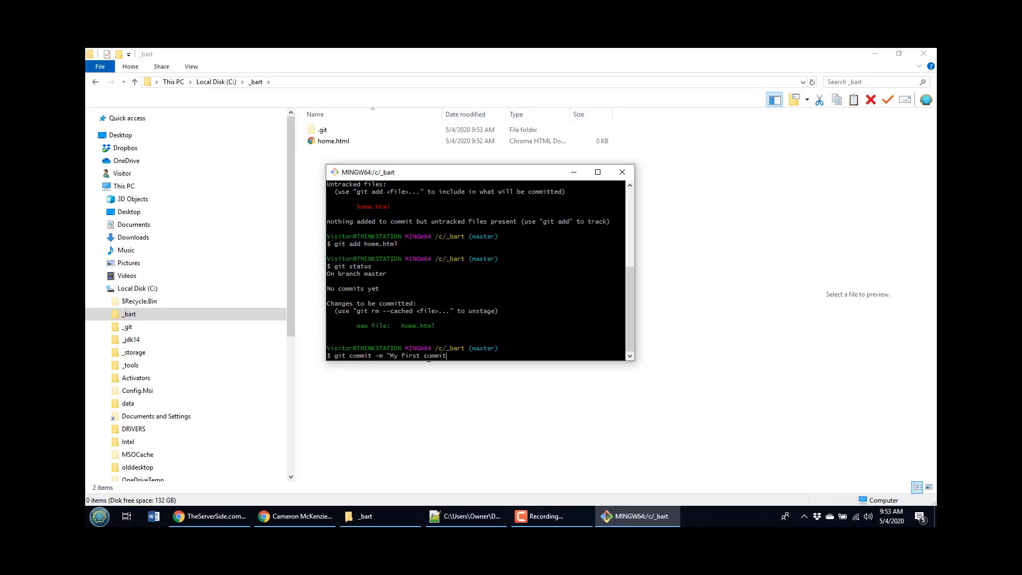
text(!")
text(git status)
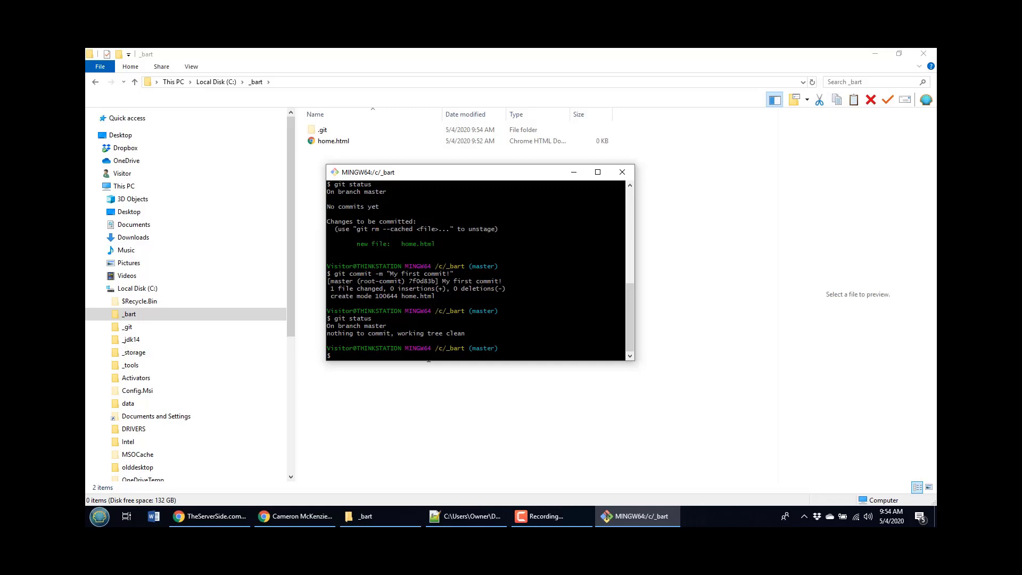
Append "Hello World" to home.html with echo and see status mark it modified, unstaged
text(echo "H)
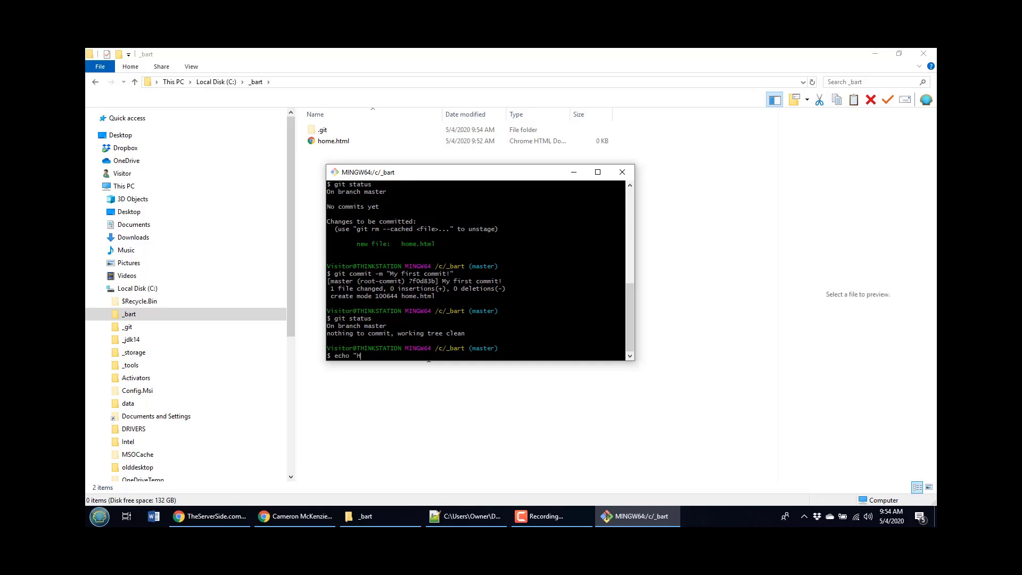
text(ello World" >>)
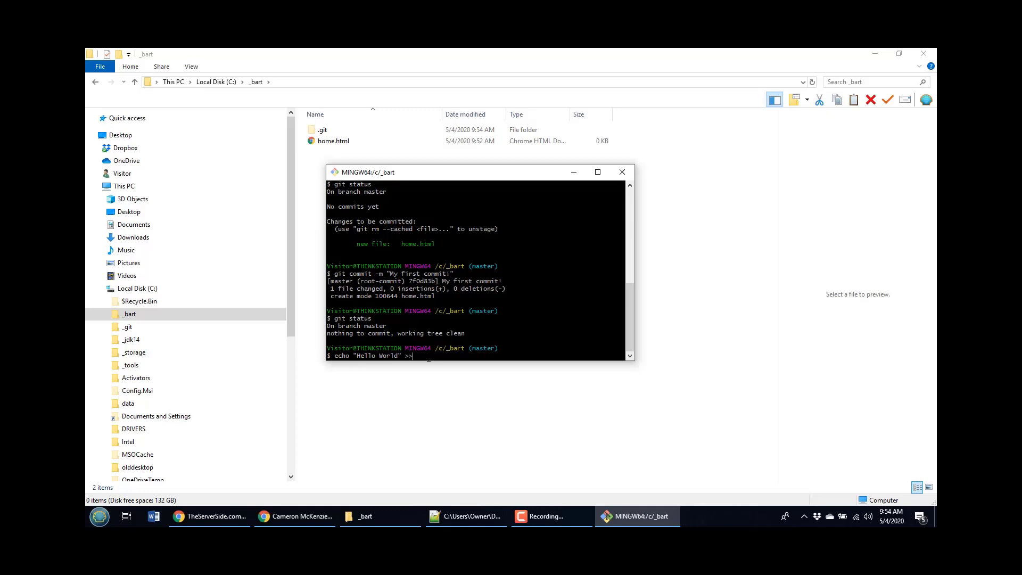
text(htome)
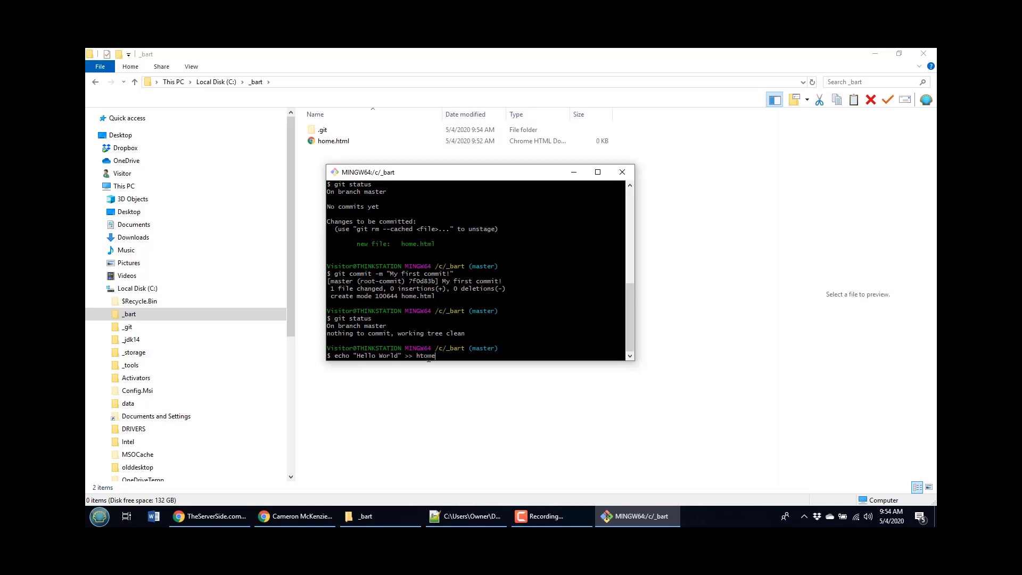
text(ome.h)
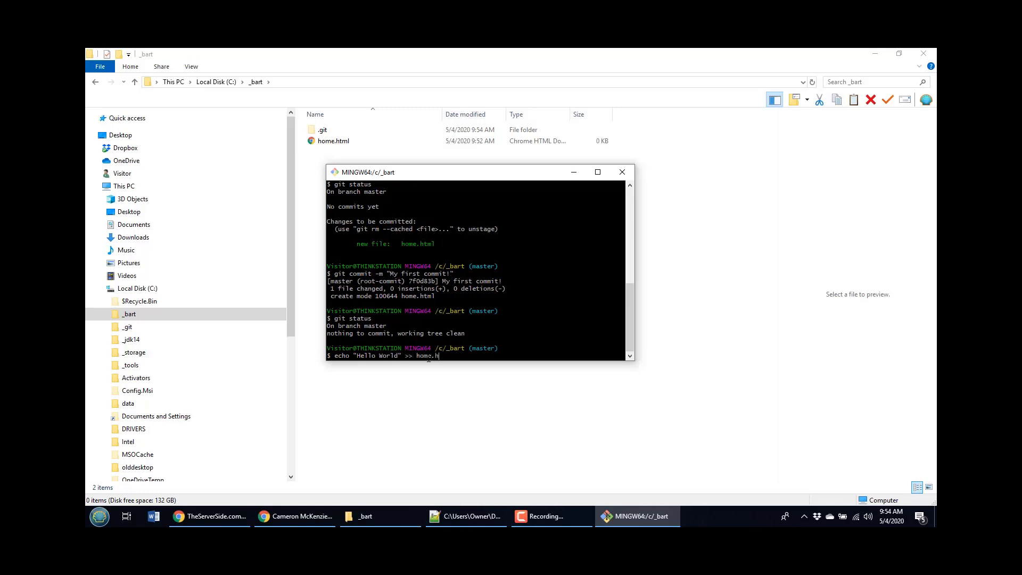
text(tml)
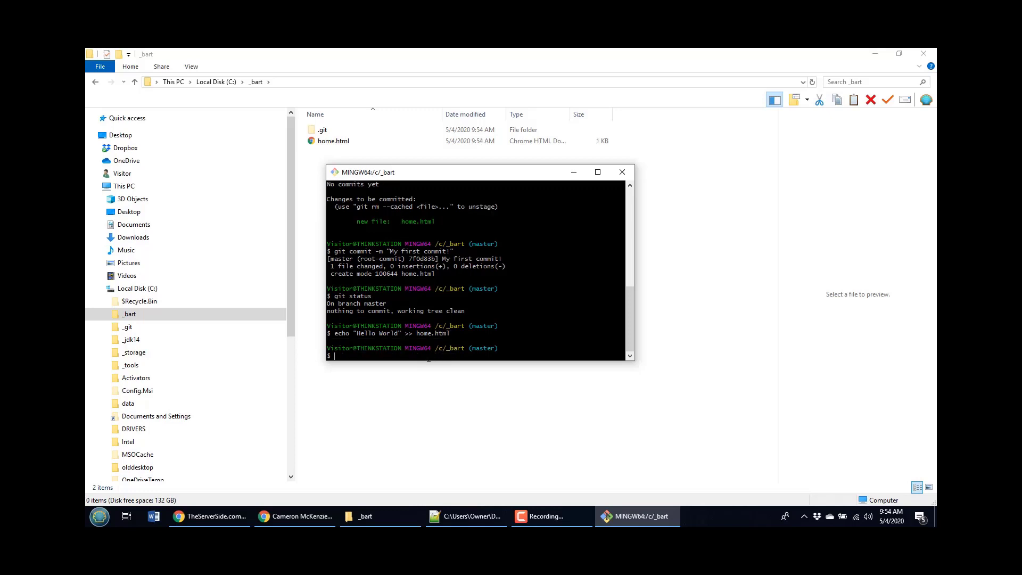
text(git sat)
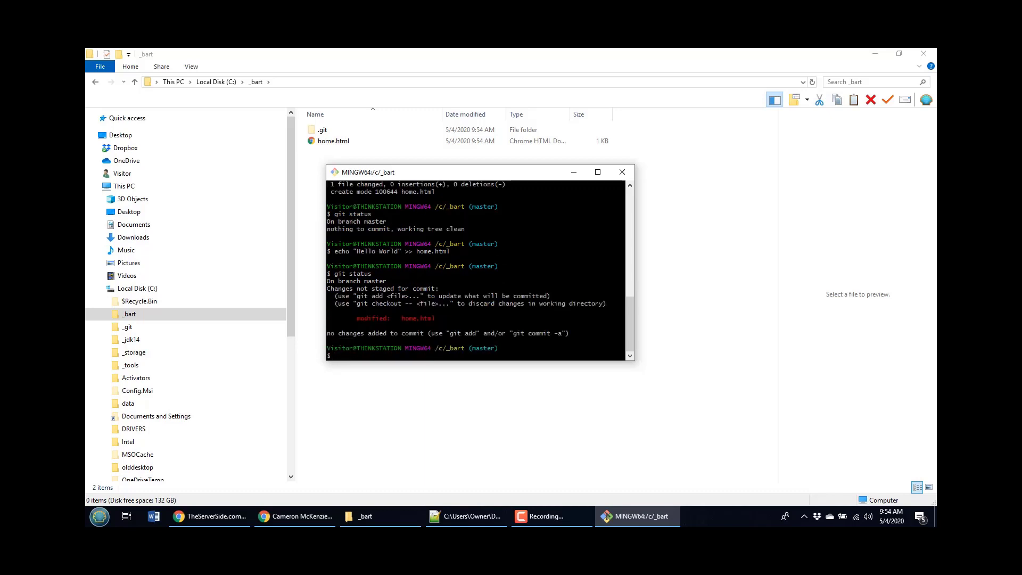
Preview and view home.html in File Explorer to confirm it reads Hello World
click(333, 141)
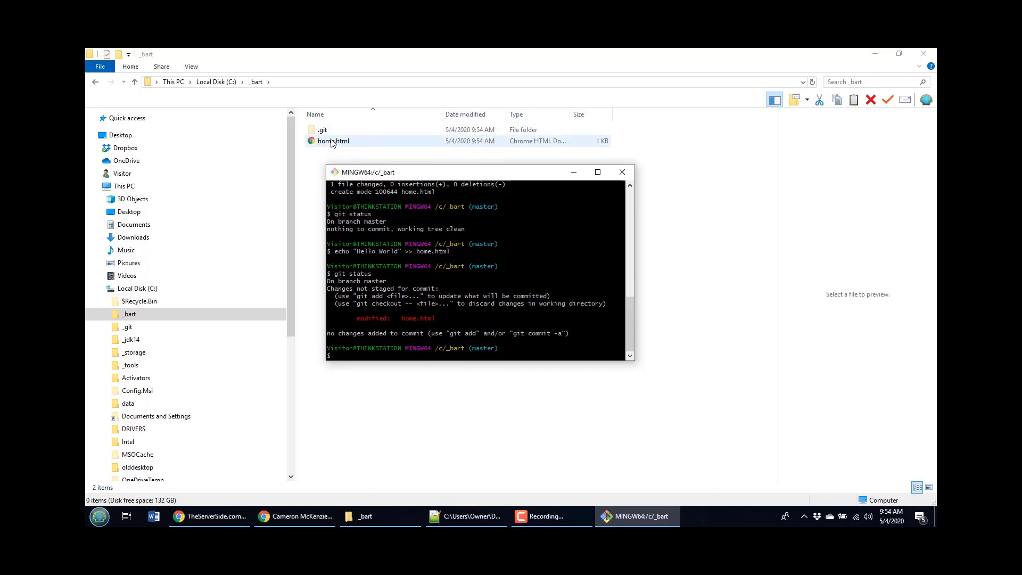
click(333, 140)
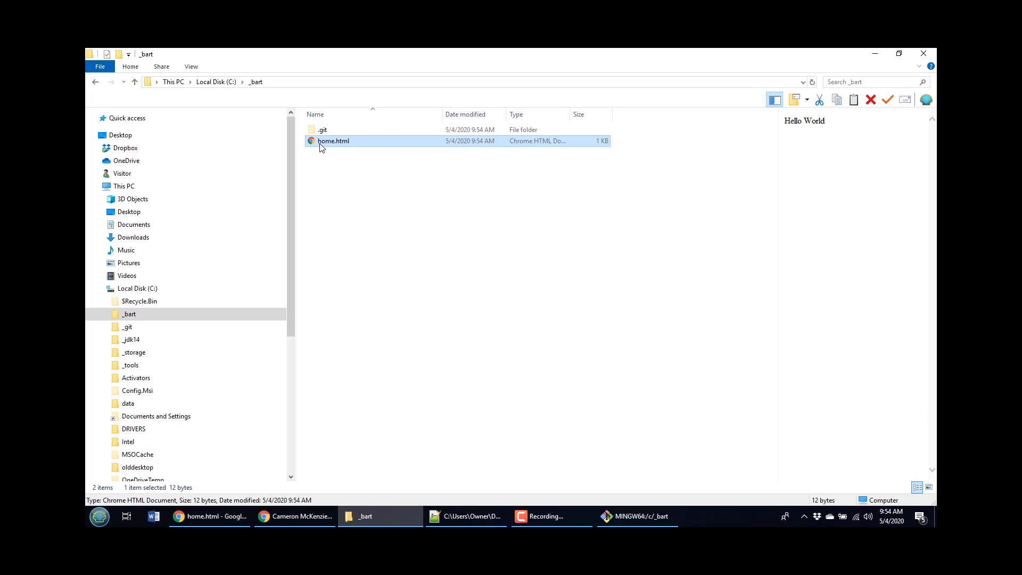
double_click(333, 140)
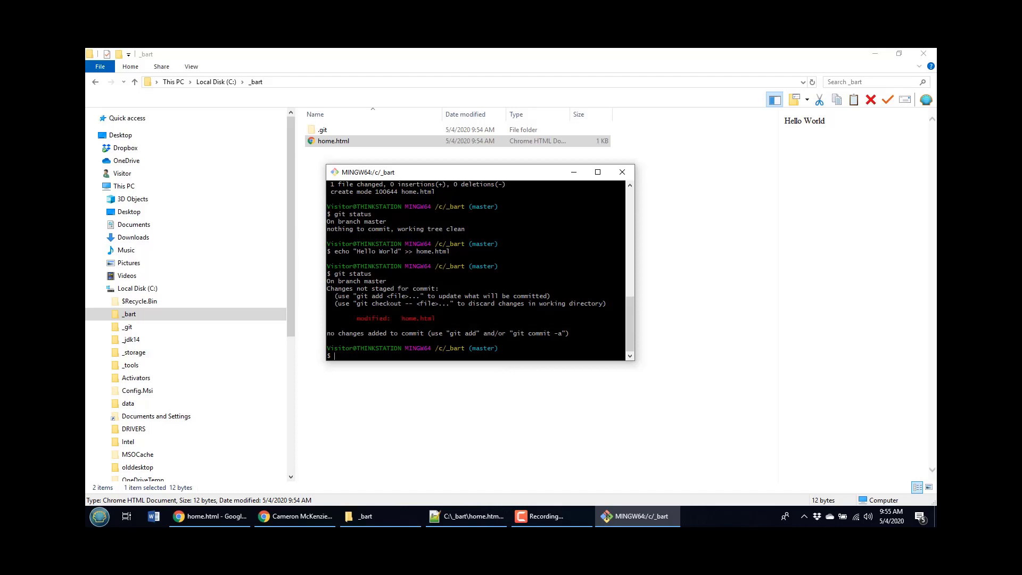
Stage the modified home.html with git add
text(git a)
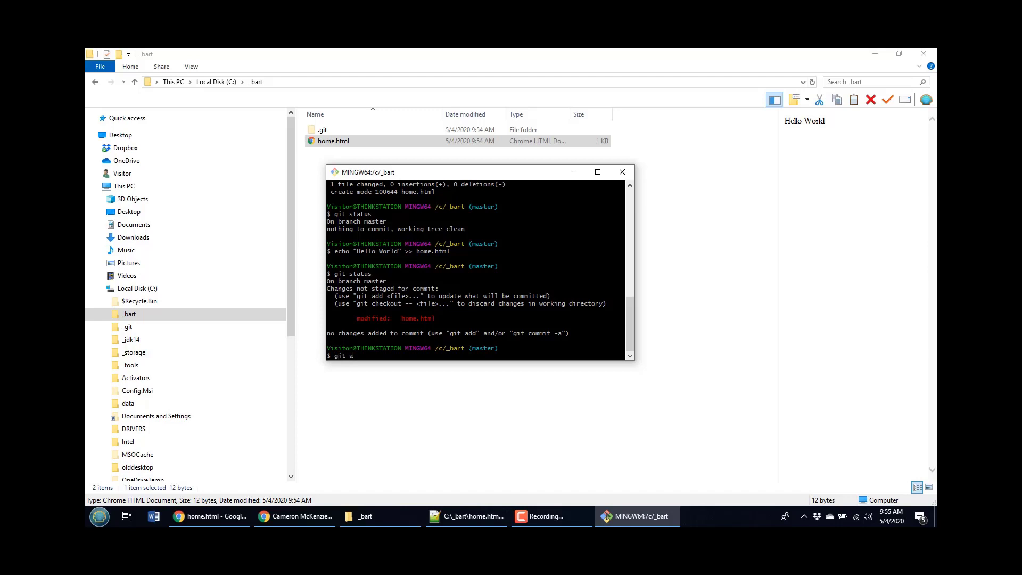
key(enter)
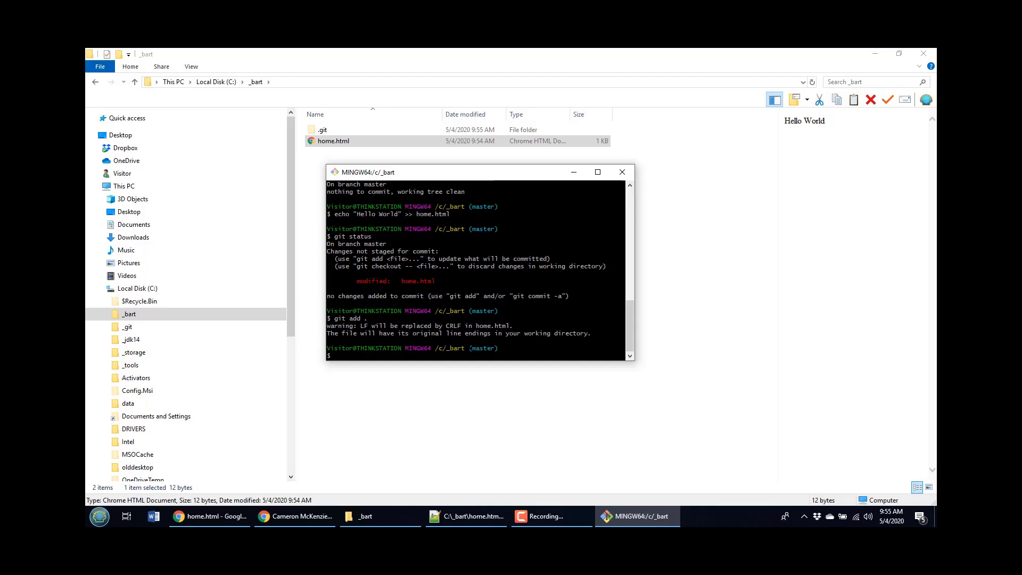
Commit the Hello World change with the message "My Second Commit"
text(git)
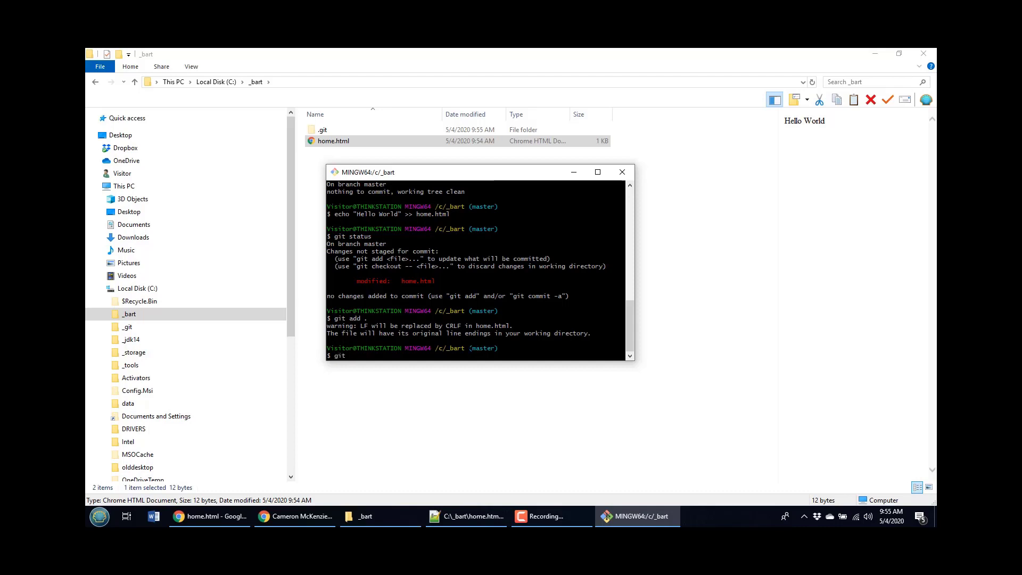
text(commit -)
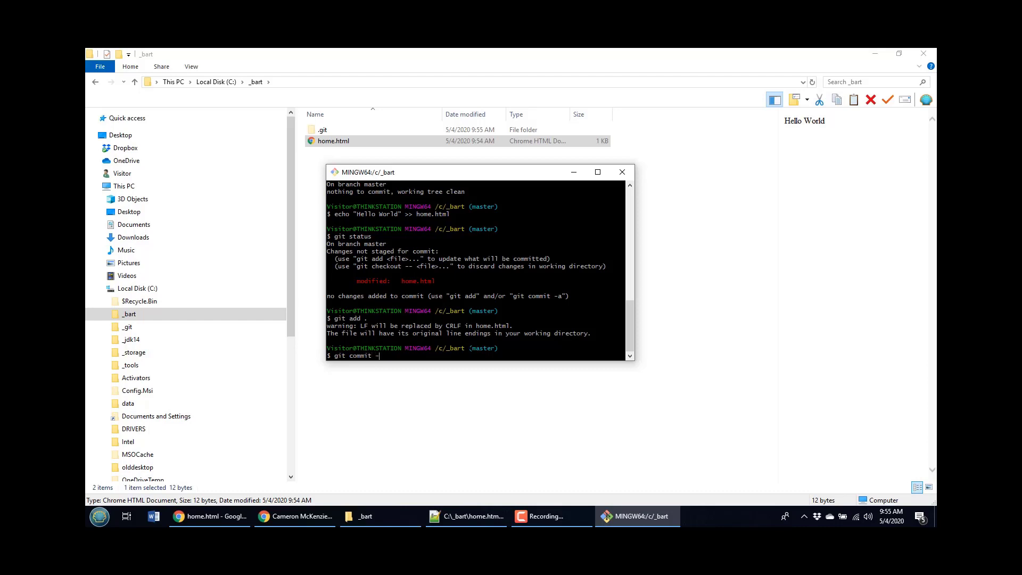
text(m "My)
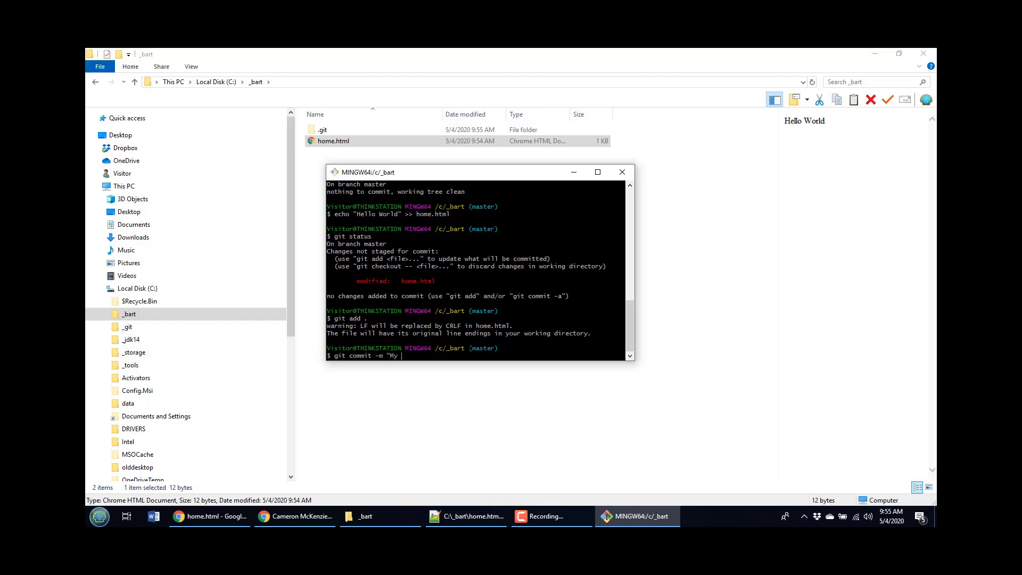
text(Secon)
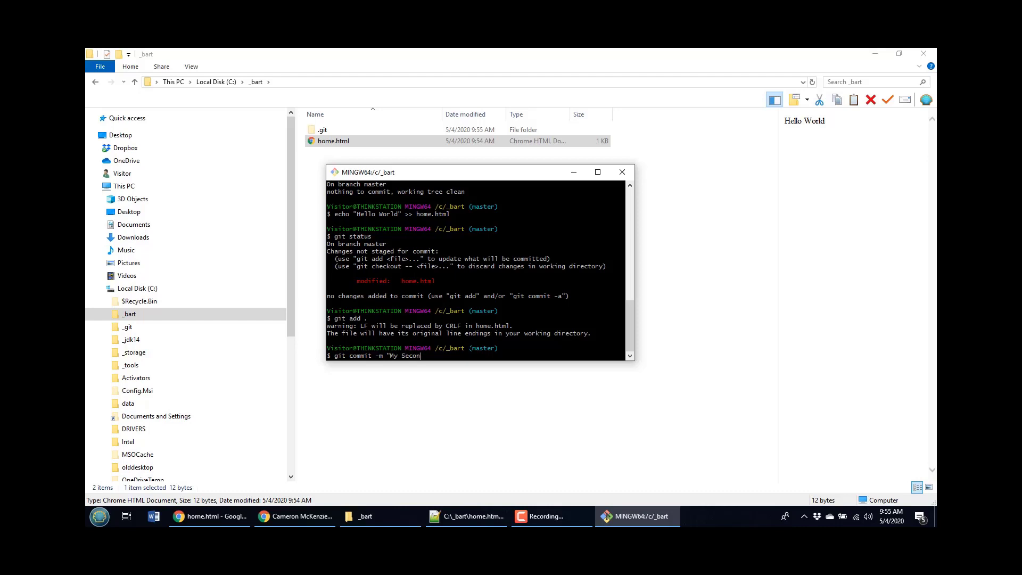
text(d Commit")
text(git status)
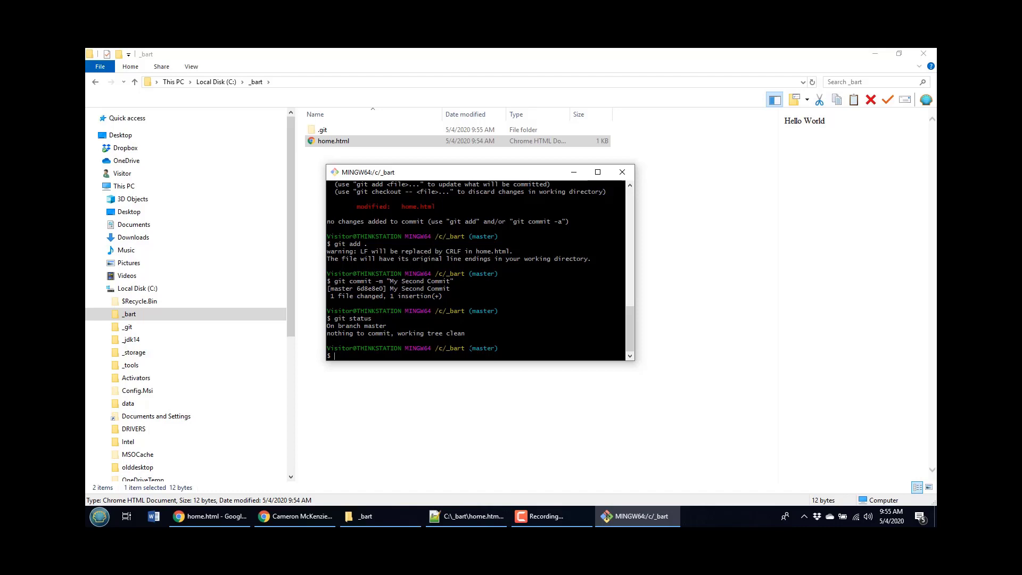
Remove home.html with rm, check status and stage the deletion with git add
text(rm)
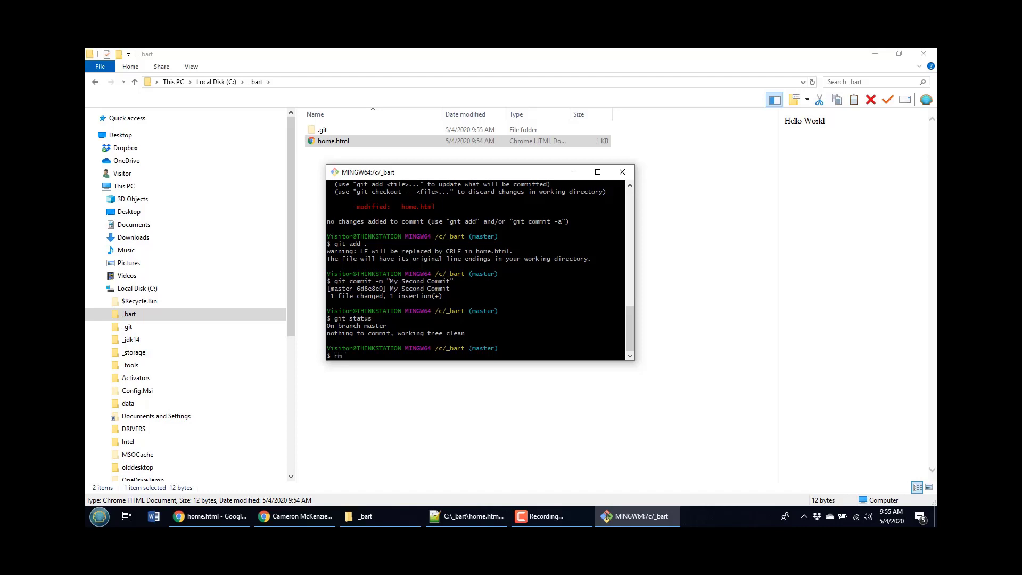
text(home.html)
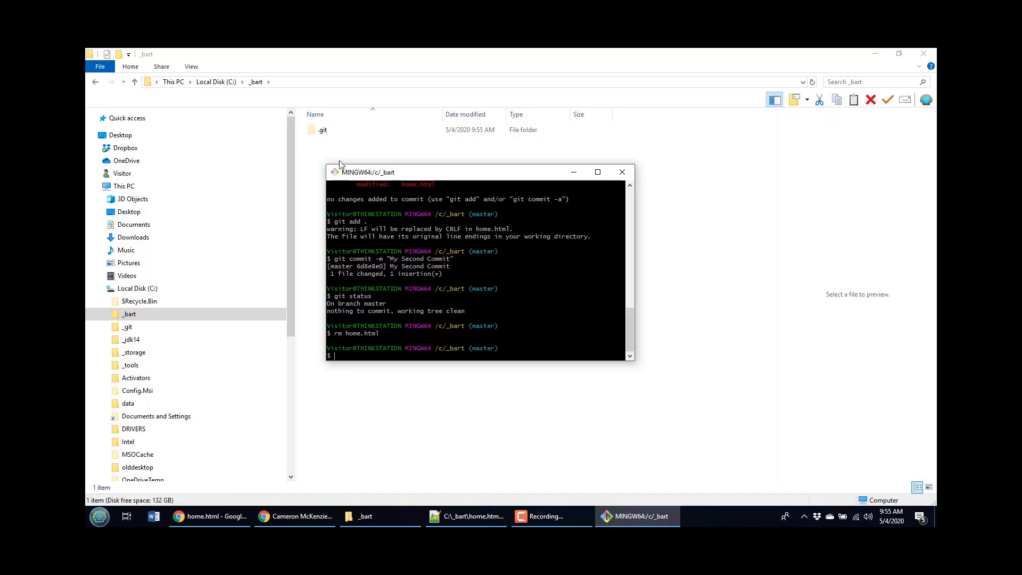
text(git status)
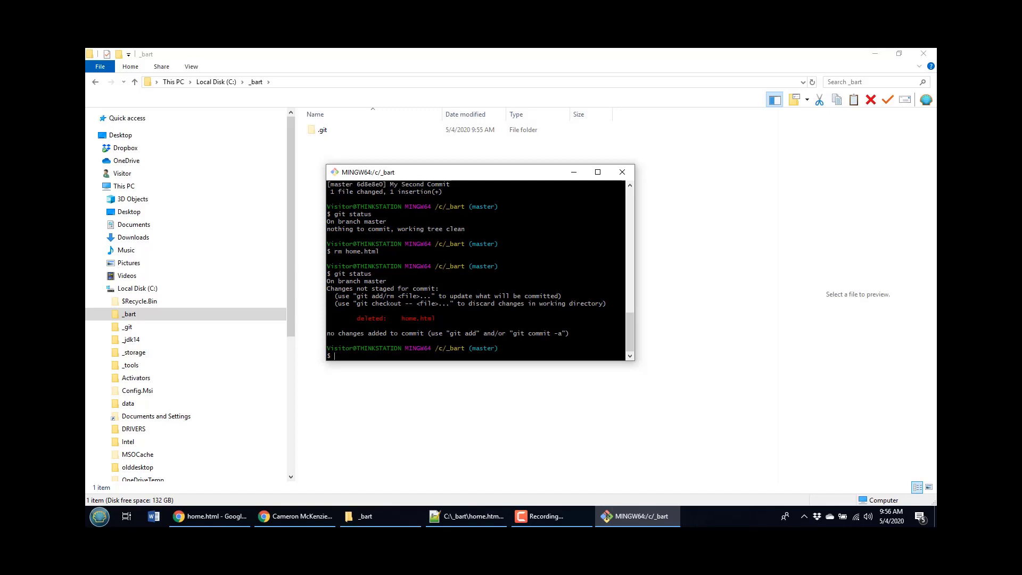
text(git add .)
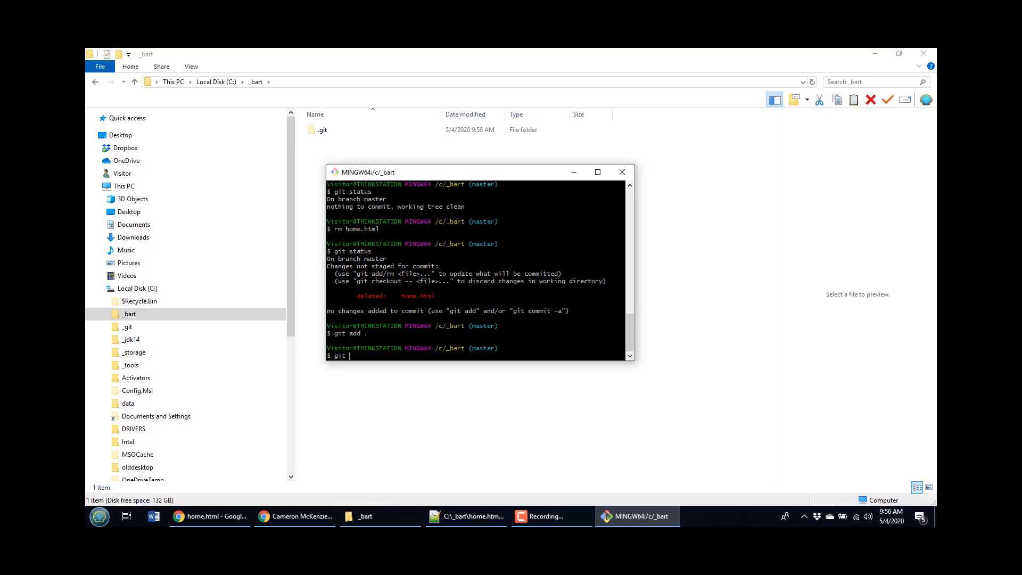
Commit the deletion as "File Deleted!" and list all three commits in the reflog
text(commit -m ")
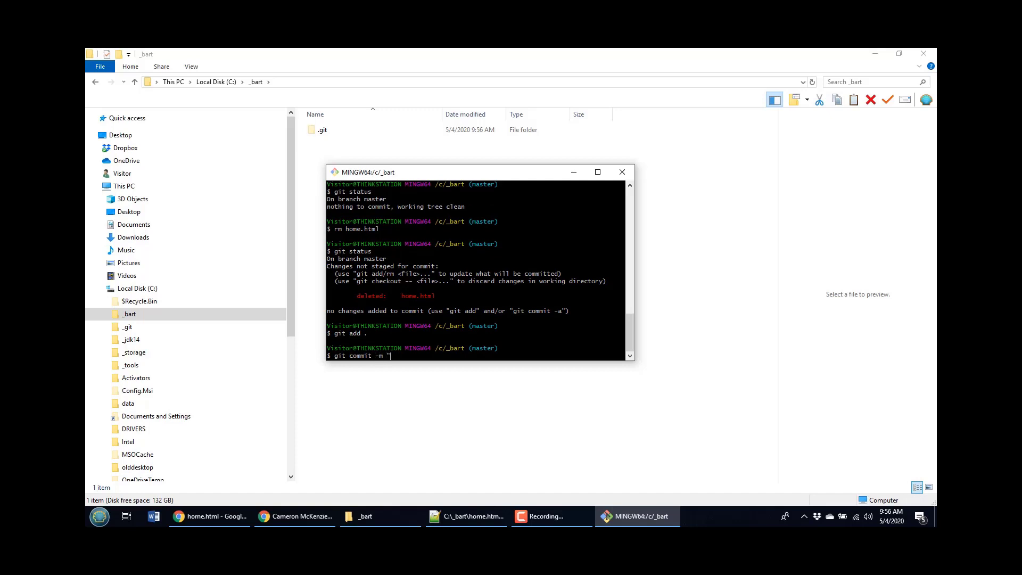
text(File)
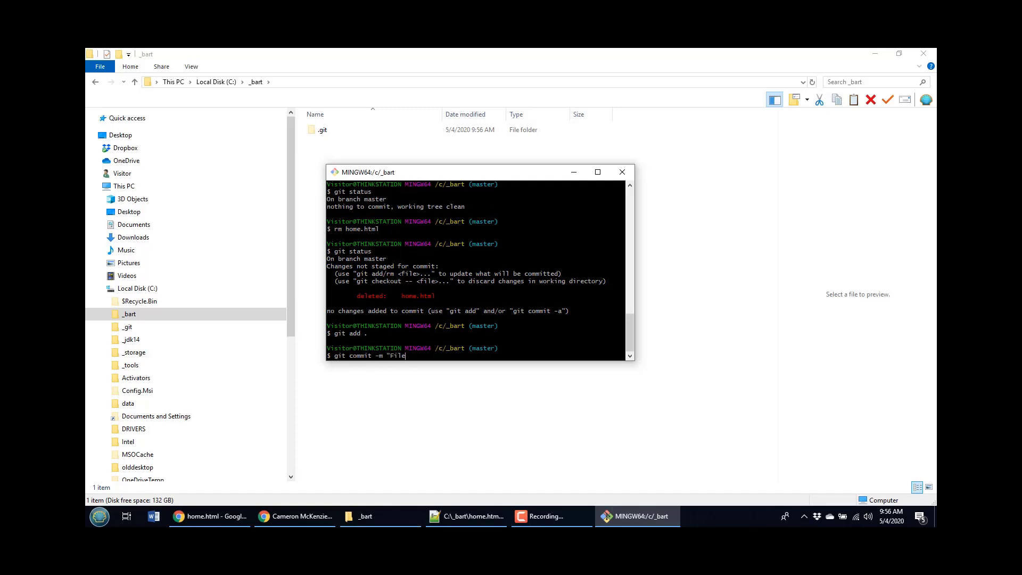
text(Deleted!")
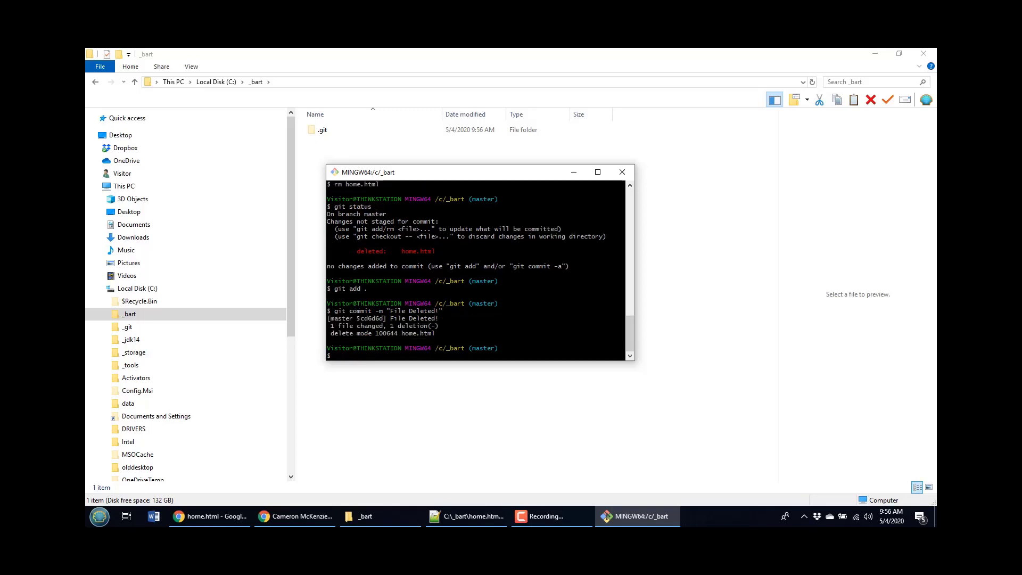
text(git fe)
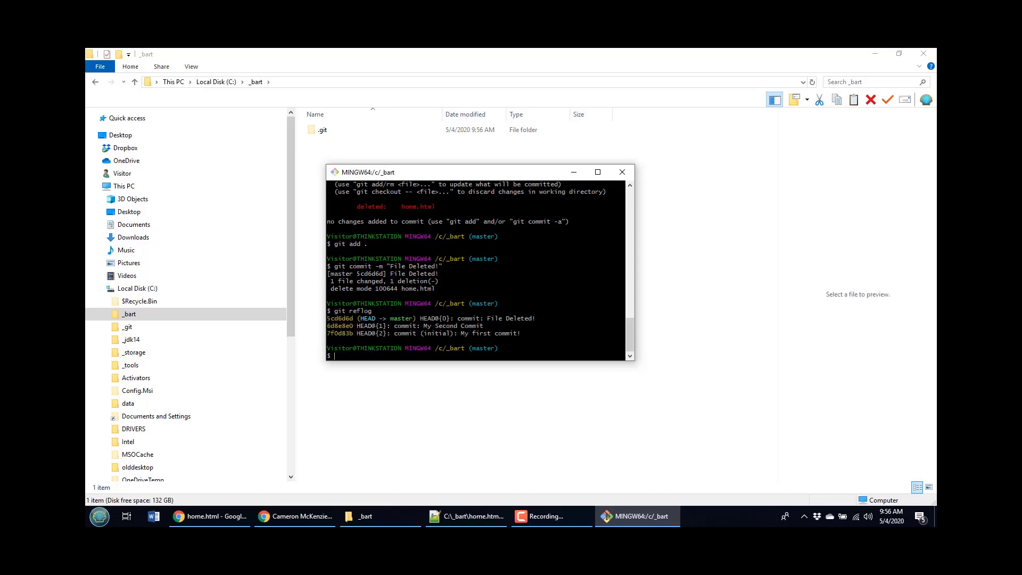
Run git status to confirm the working tree is clean after the "File Deleted!" commit
text(git status)
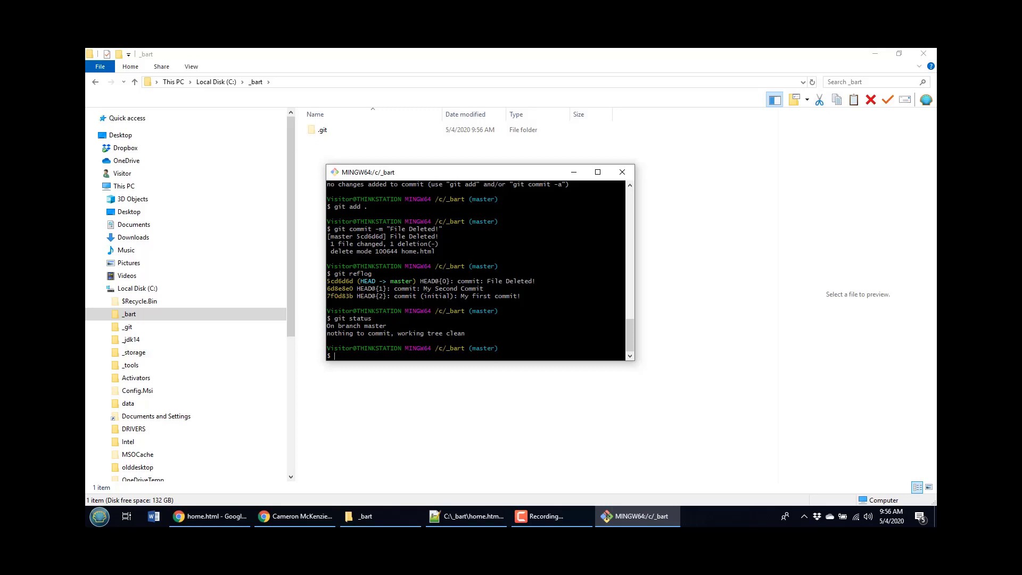
mouse_move(334, 146)
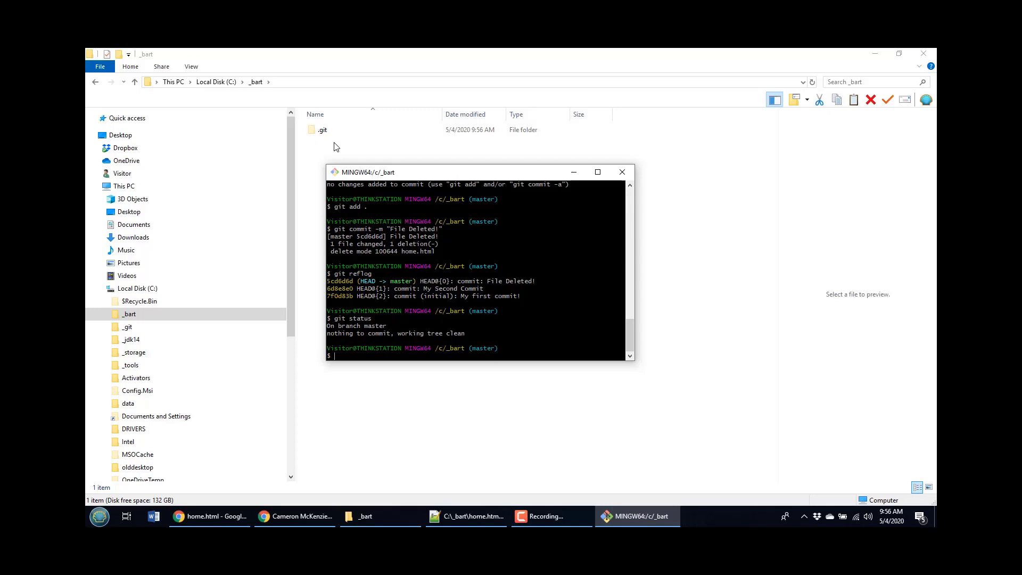
mouse_move(326, 128)
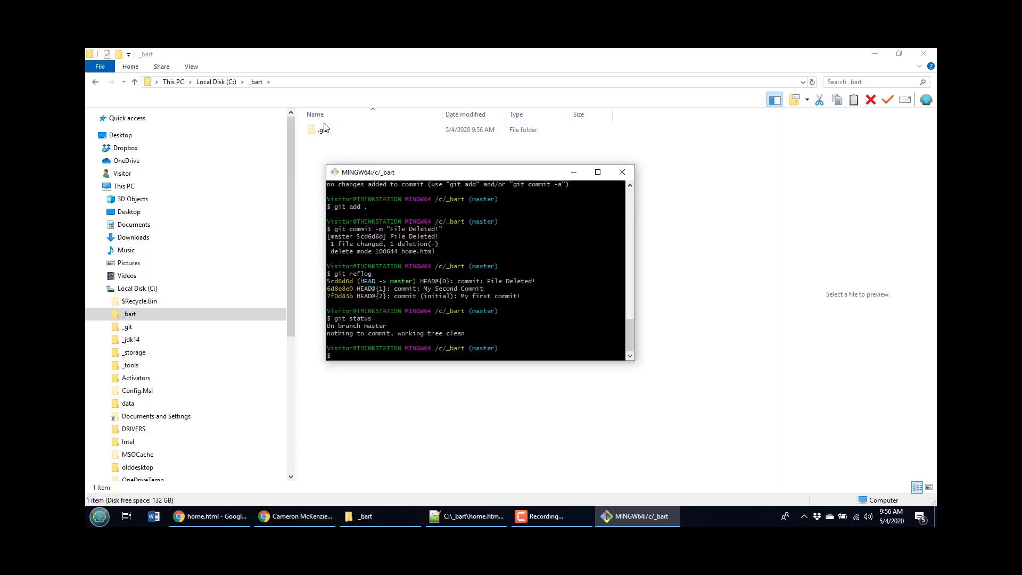
double_click(324, 129)
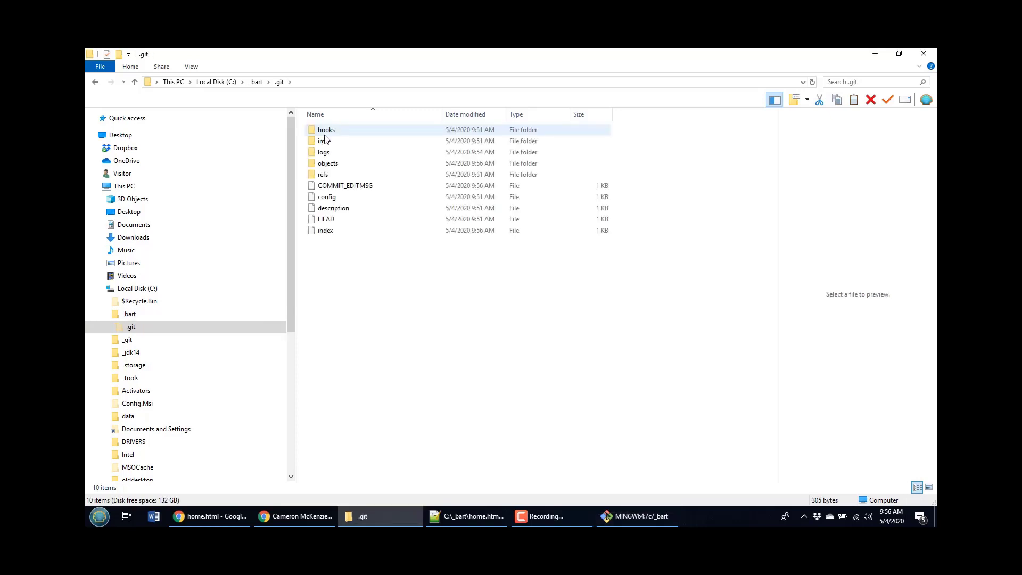
mouse_move(326, 130)
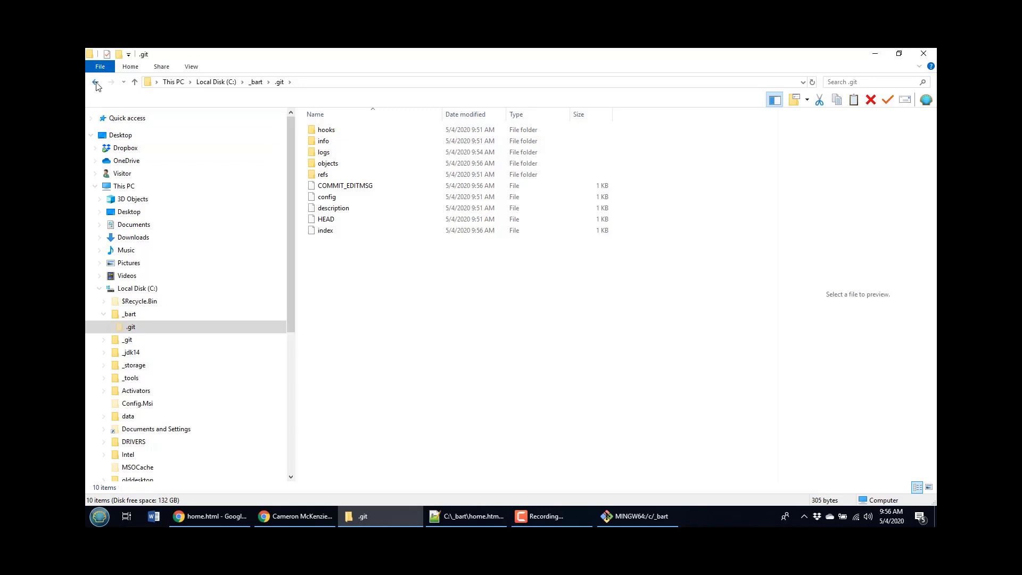
click(95, 82)
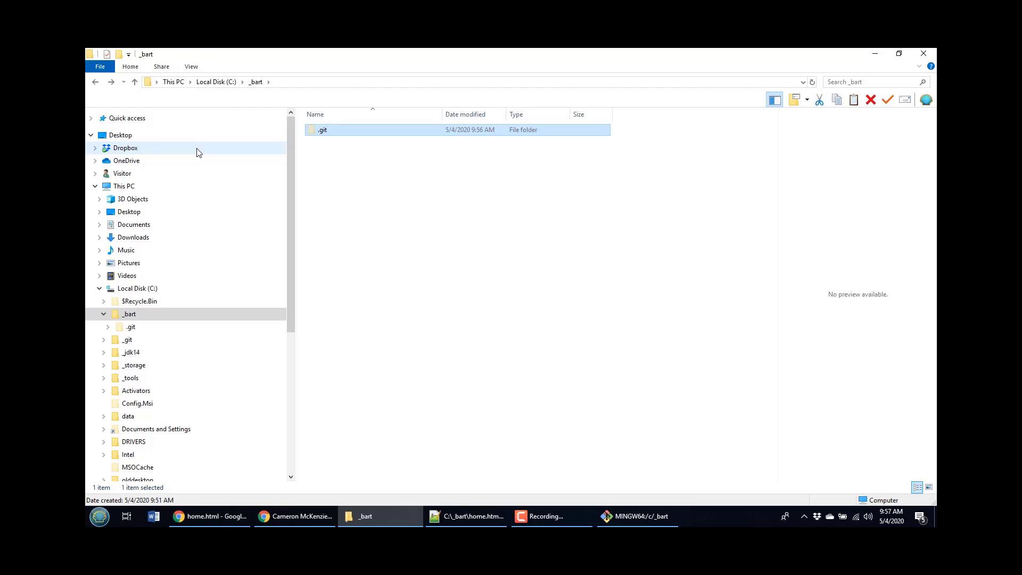
mouse_move(304, 282)
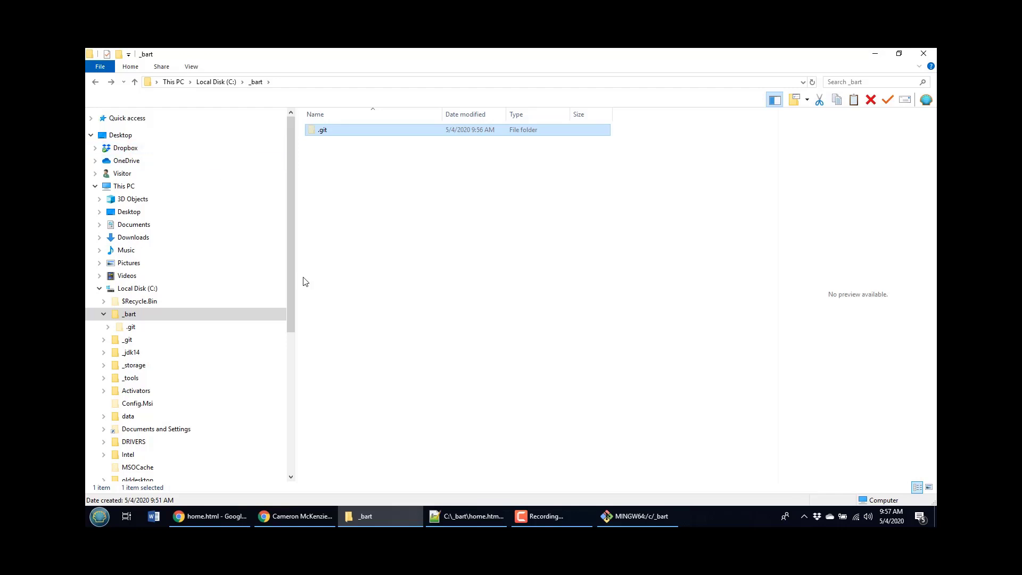